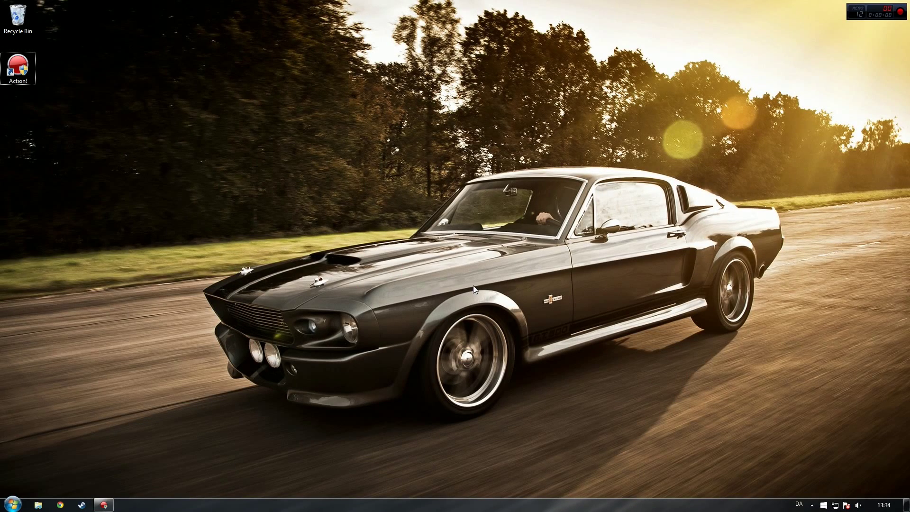
mouse_move(482, 286)
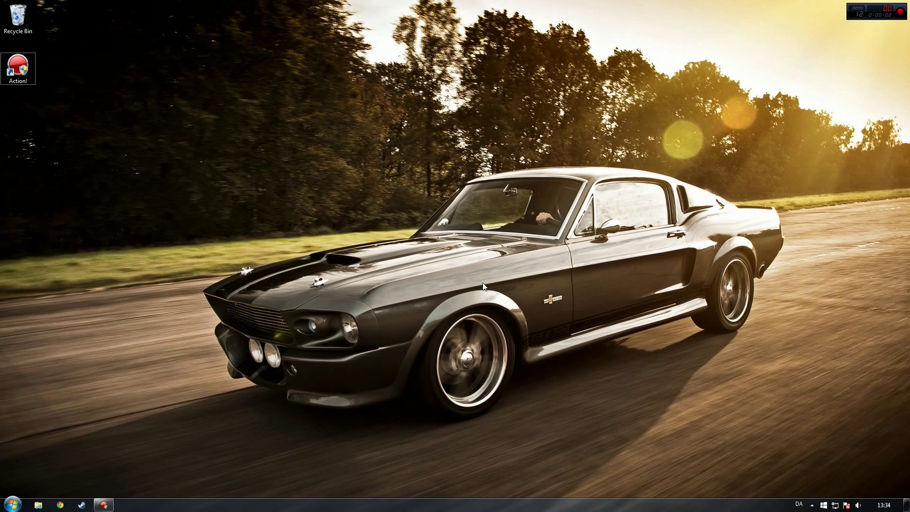
mouse_move(736, 372)
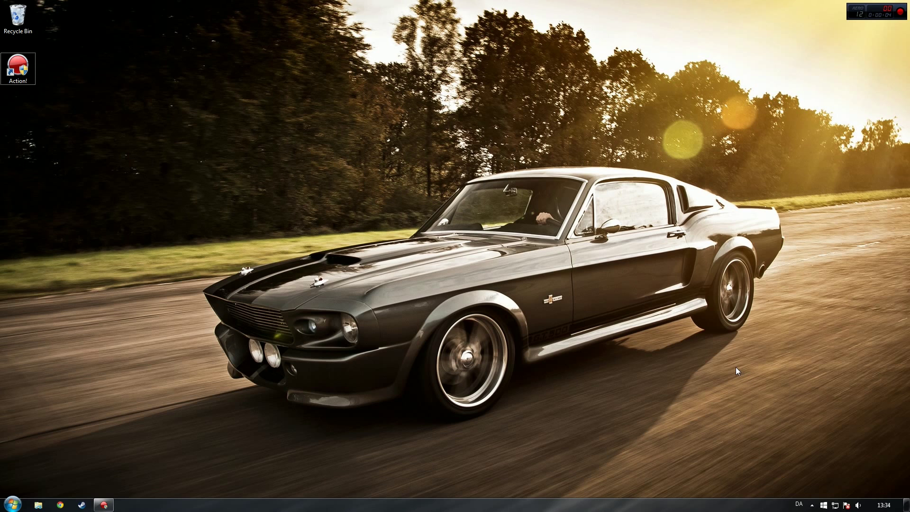
mouse_move(714, 154)
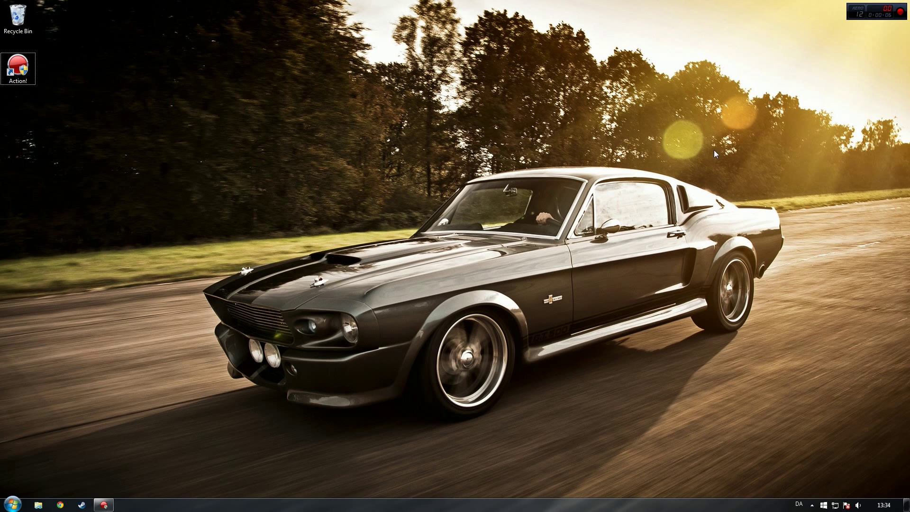
mouse_move(756, 288)
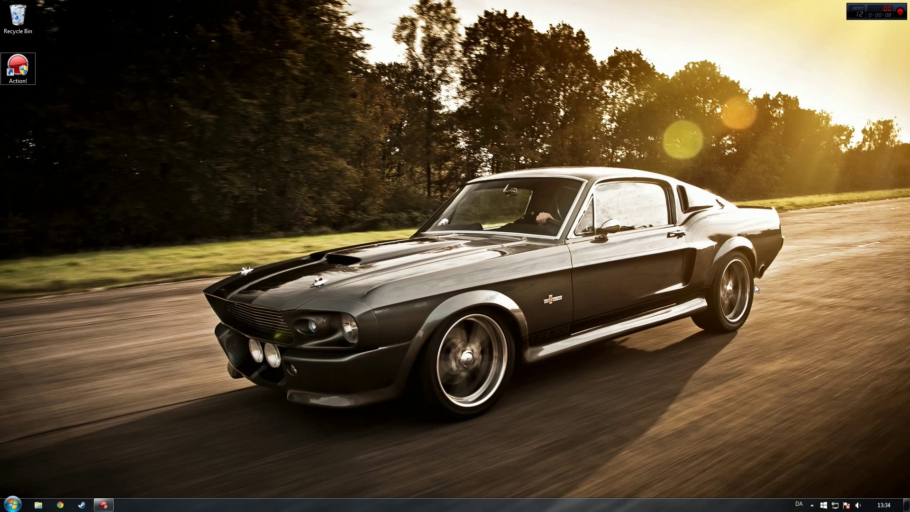
mouse_move(814, 429)
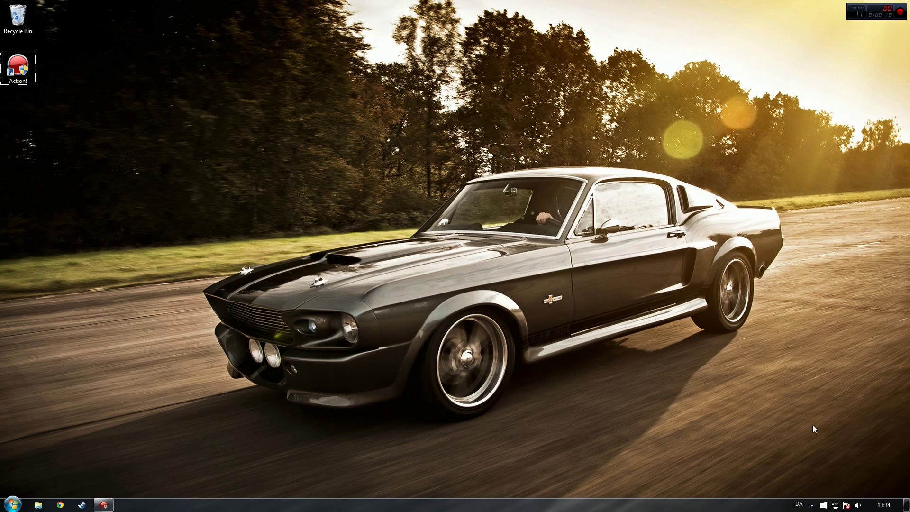
mouse_move(805, 412)
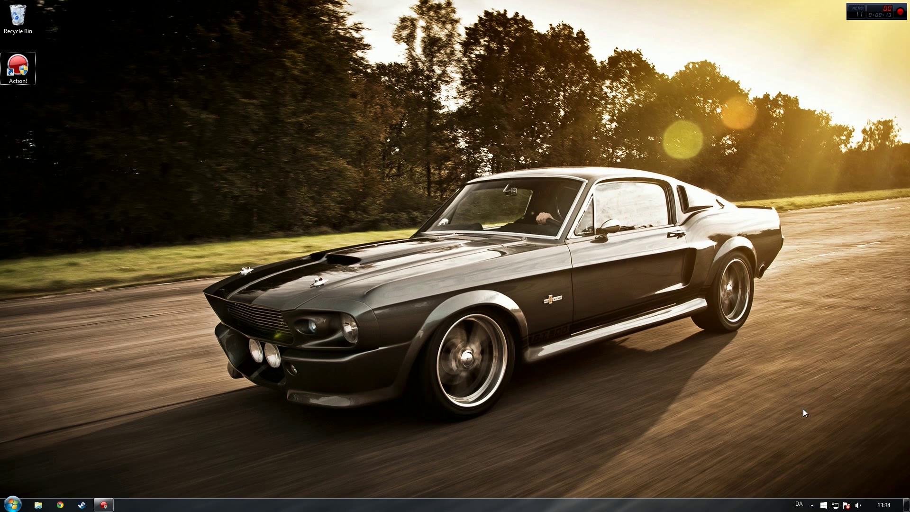
- Launch Logitech Gaming Software from the hidden tray icons, showing the G400s mouse
click(800, 503)
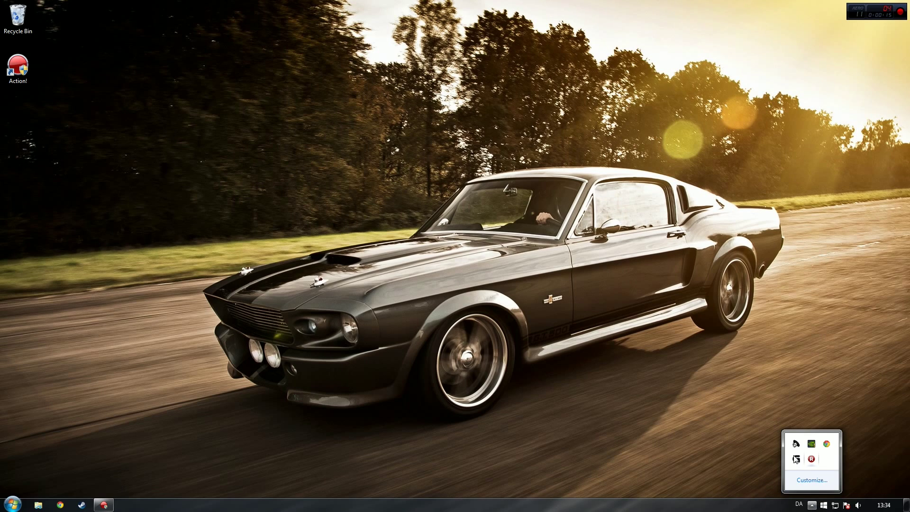
mouse_move(795, 460)
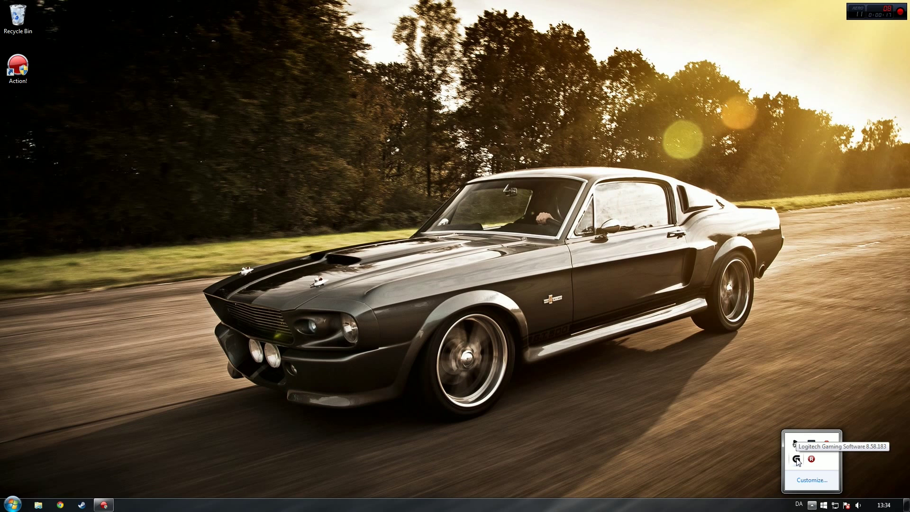
click(795, 459)
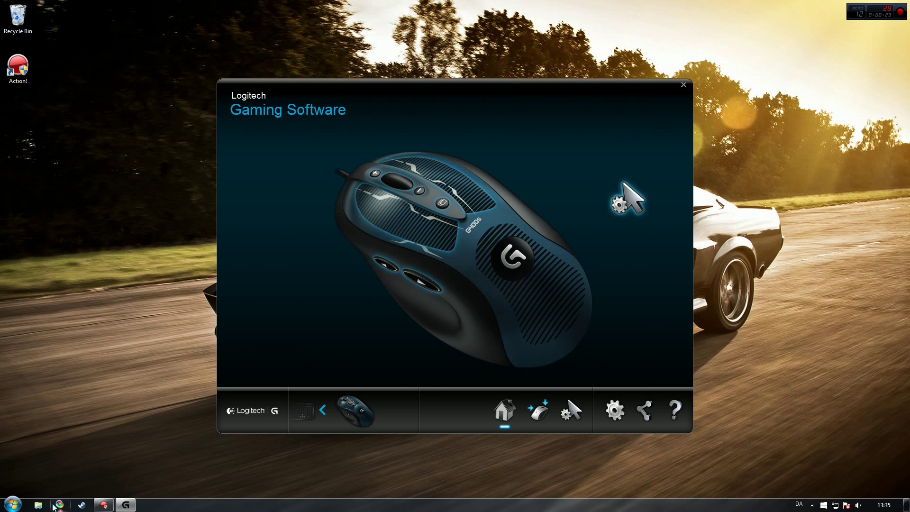
- Go to the Logitech site's support and download page in Chrome
click(59, 504)
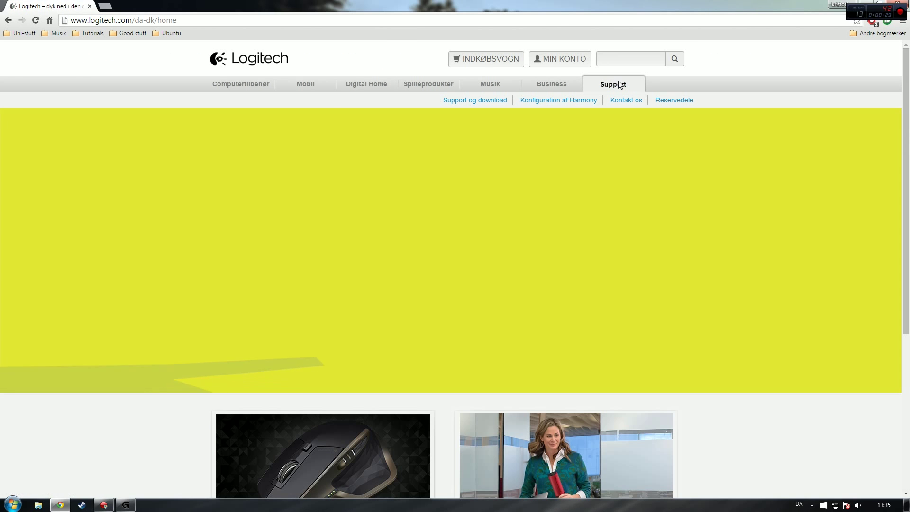
click(473, 100)
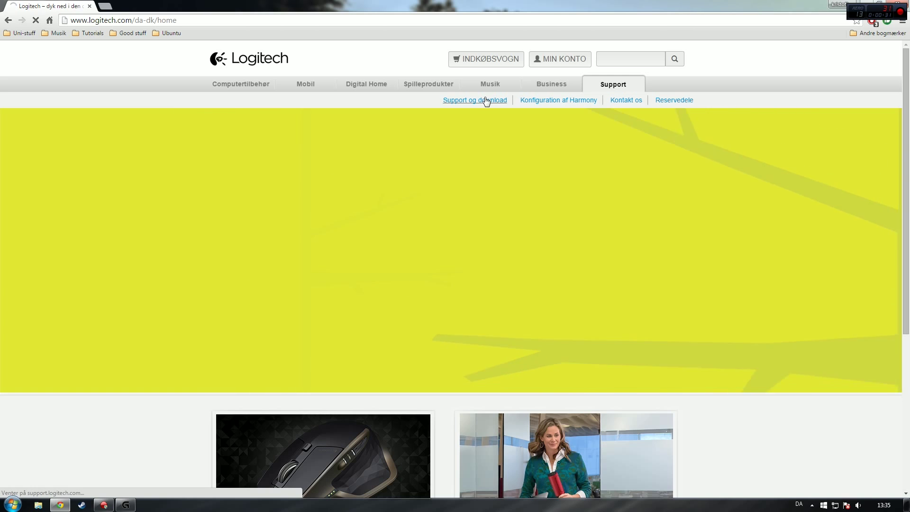
click(473, 99)
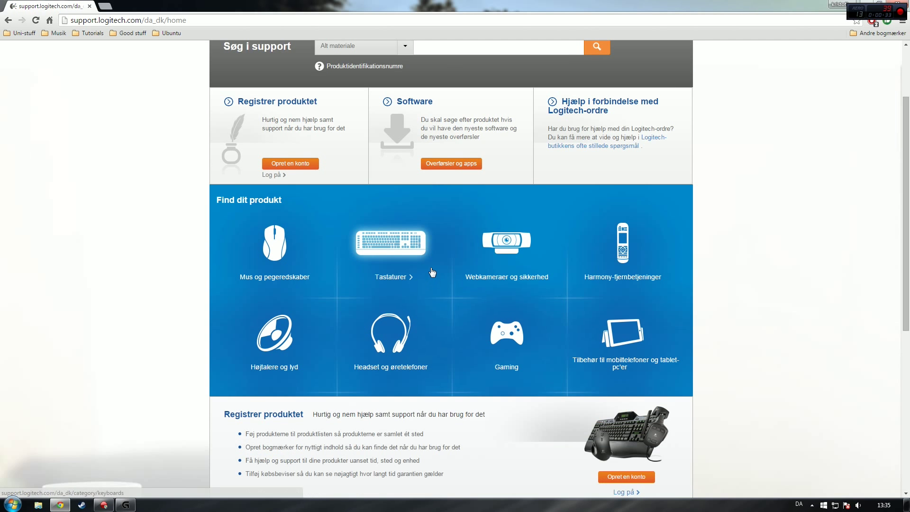
mouse_move(505, 329)
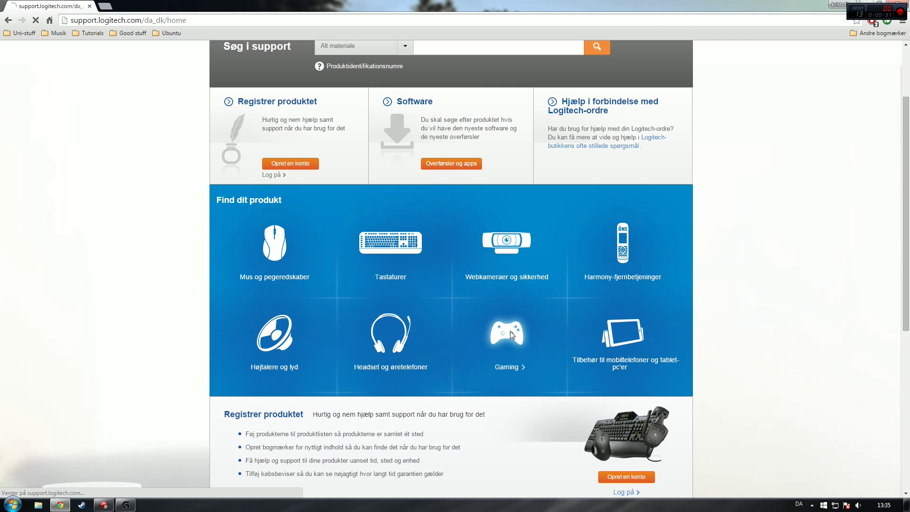
- Navigate Gaming > mice to the G400s page and scroll to its software download section
click(506, 332)
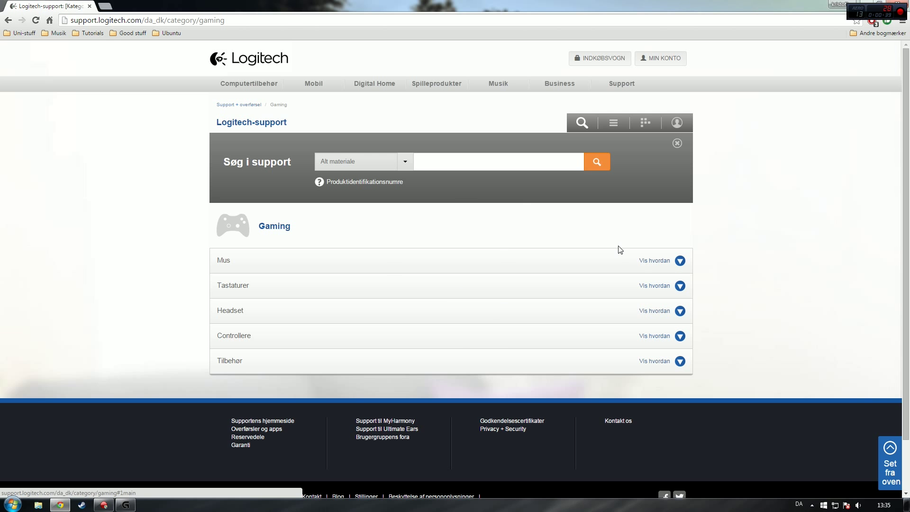
click(678, 260)
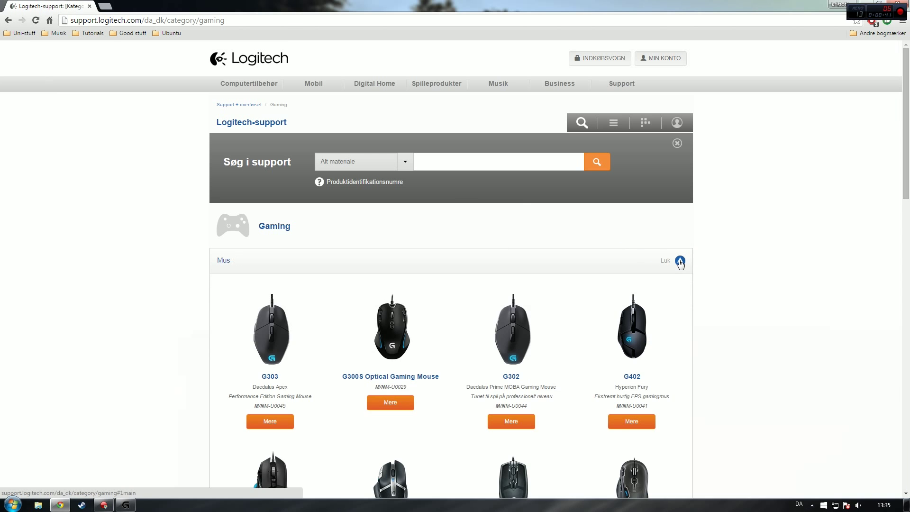
scroll(down, 3)
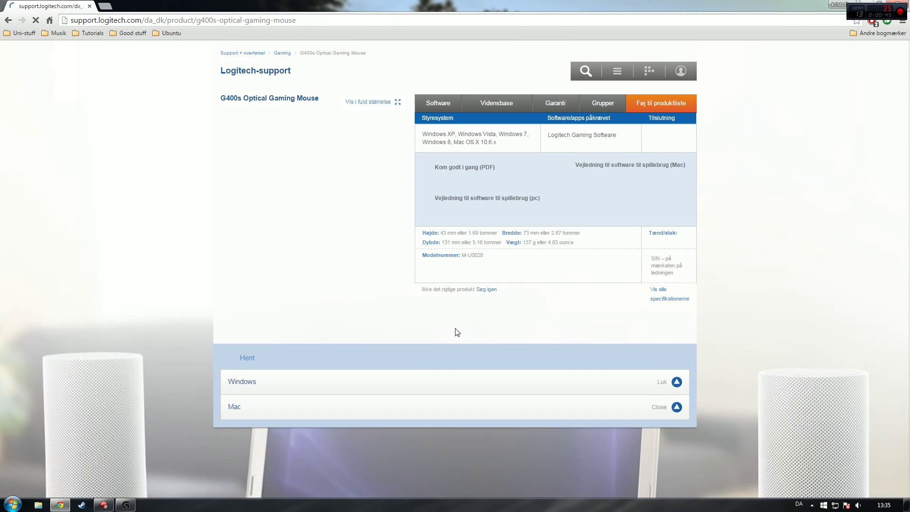
scroll(down, 3)
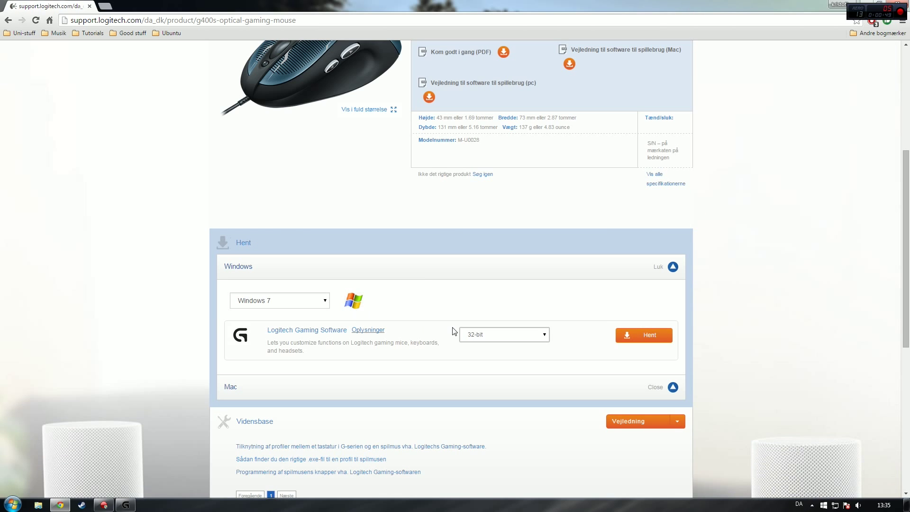
mouse_move(73, 436)
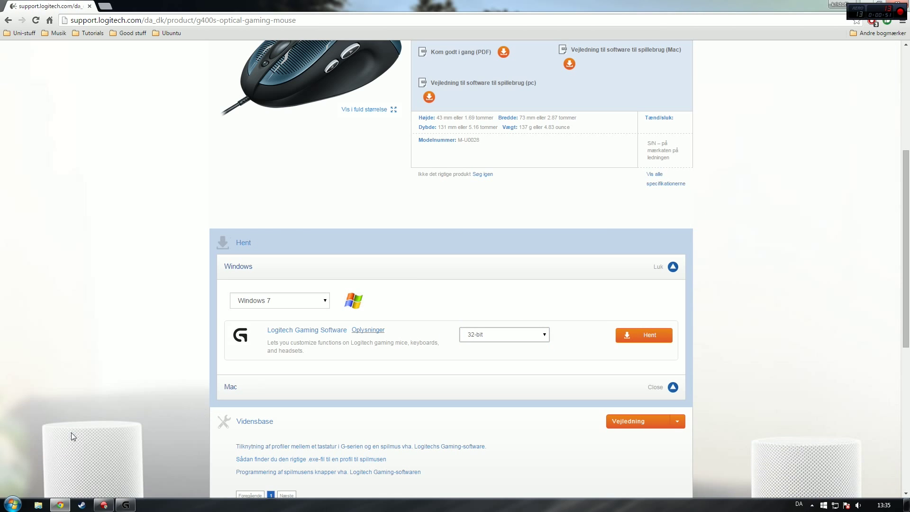
- Check the Windows System page to confirm a 64-bit OS before choosing the 64-bit download
click(38, 504)
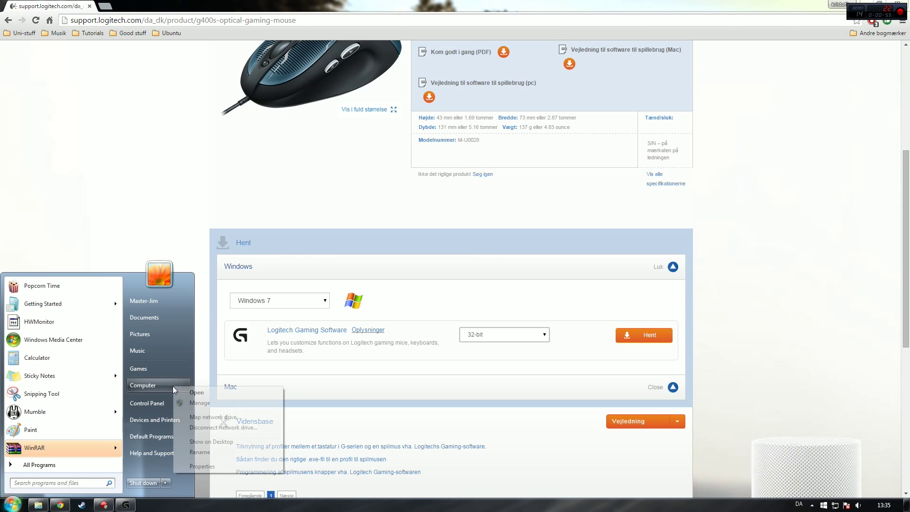
click(201, 466)
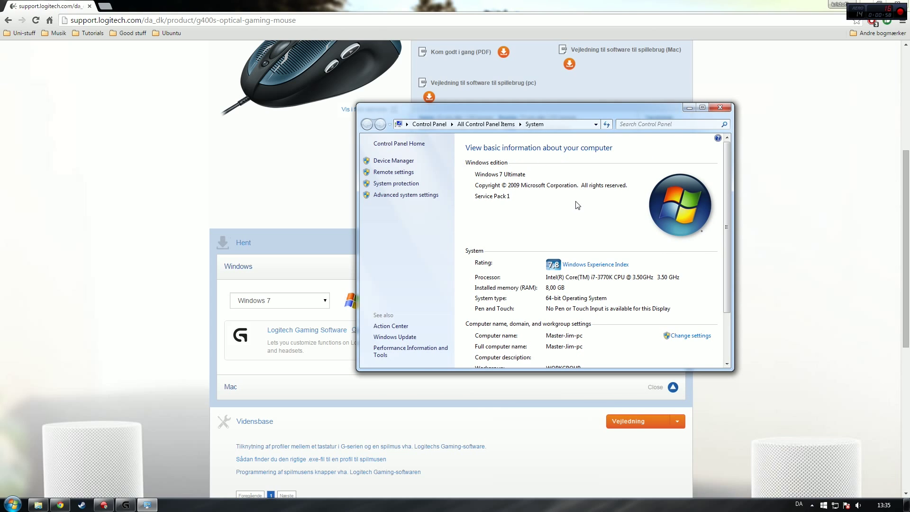
mouse_move(601, 309)
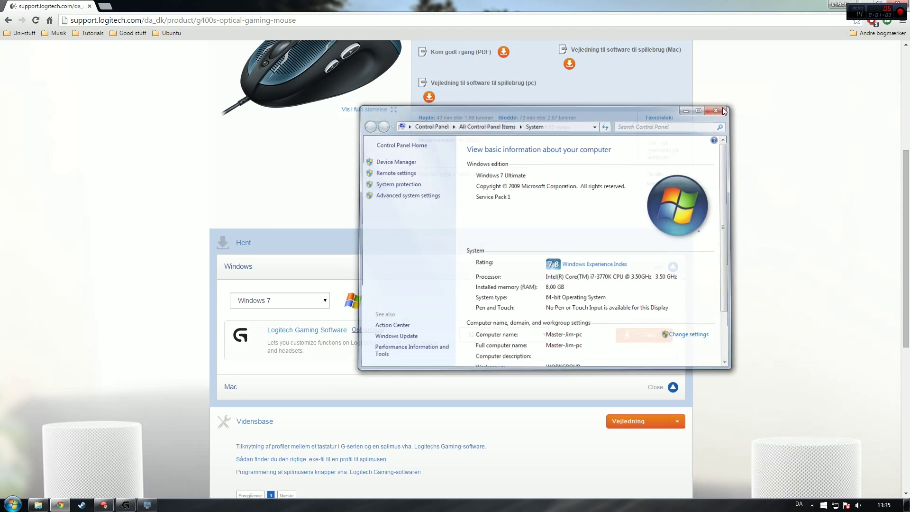
click(718, 110)
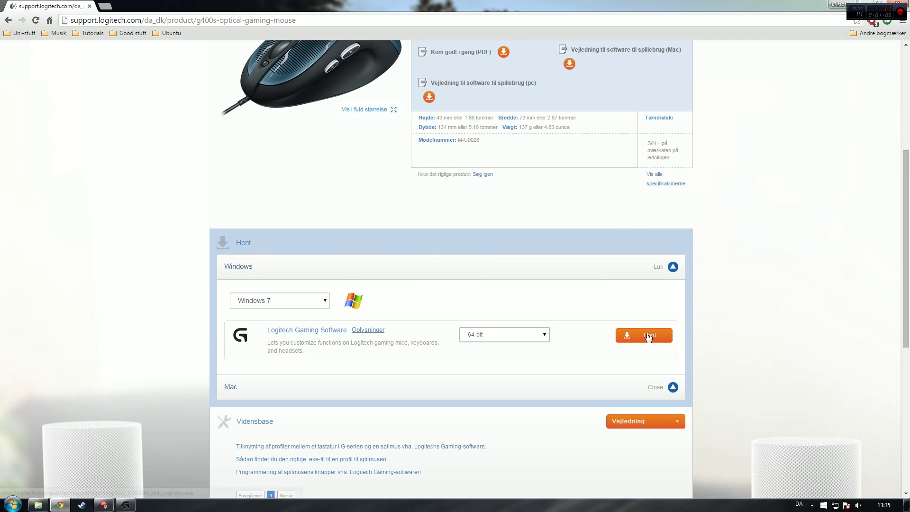
- Start the mouse software download and close the file browser window
click(643, 336)
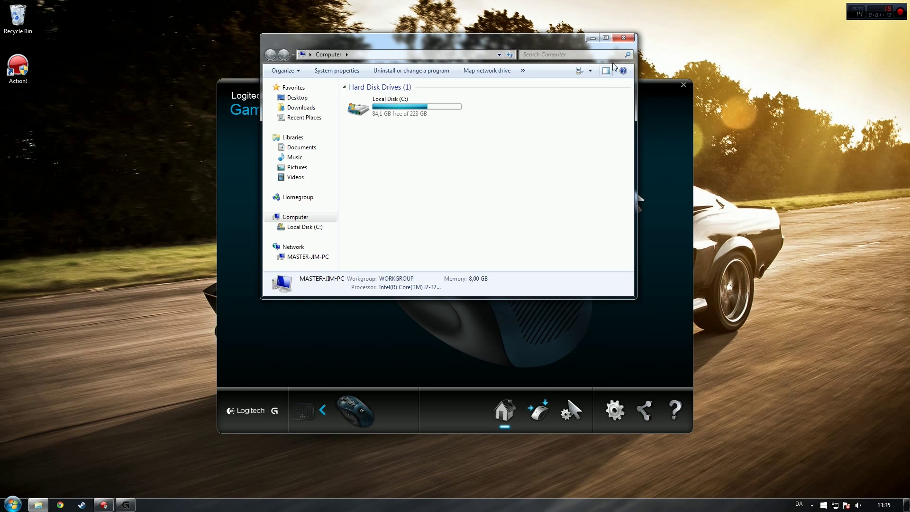
click(623, 38)
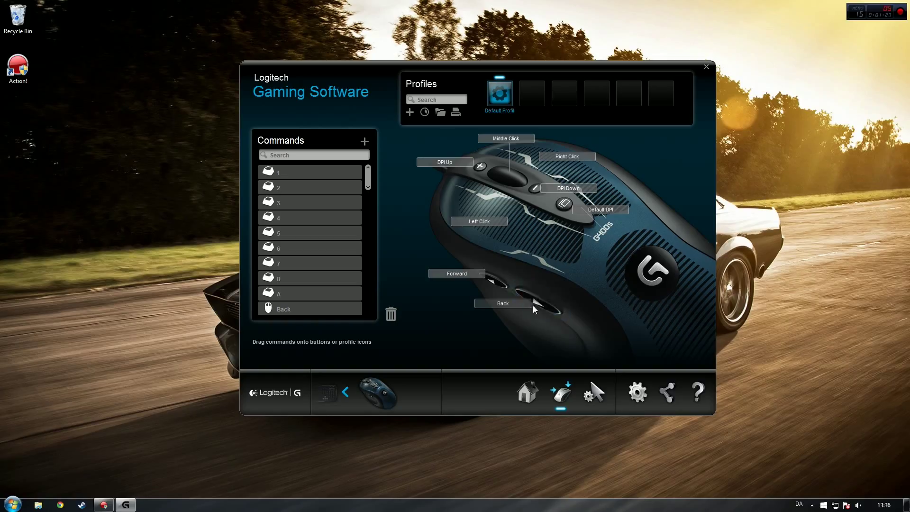
mouse_move(577, 315)
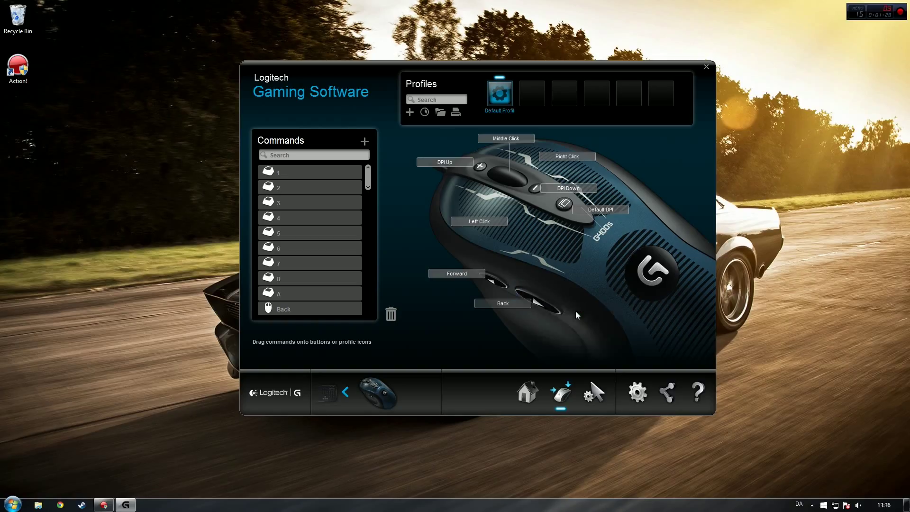
- Assign the keystroke P to the rear thumb (Back) button via the Command Editor
click(364, 141)
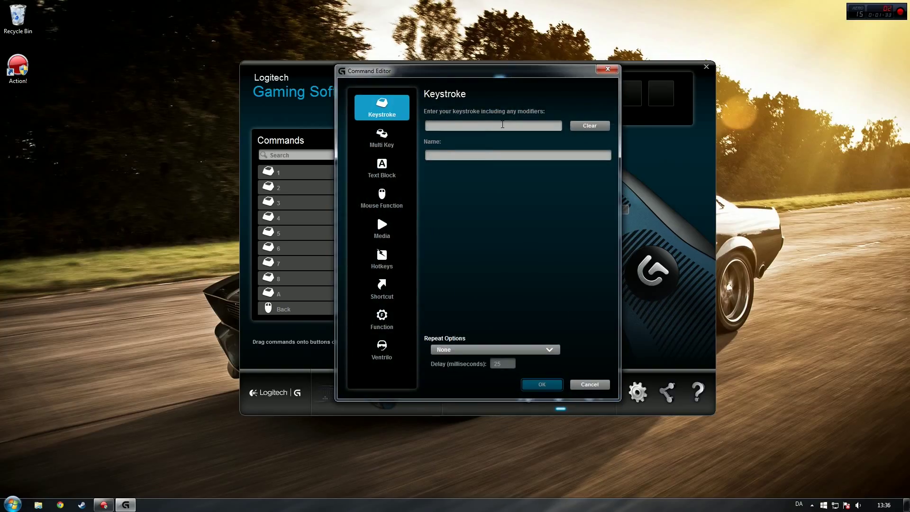
text(P)
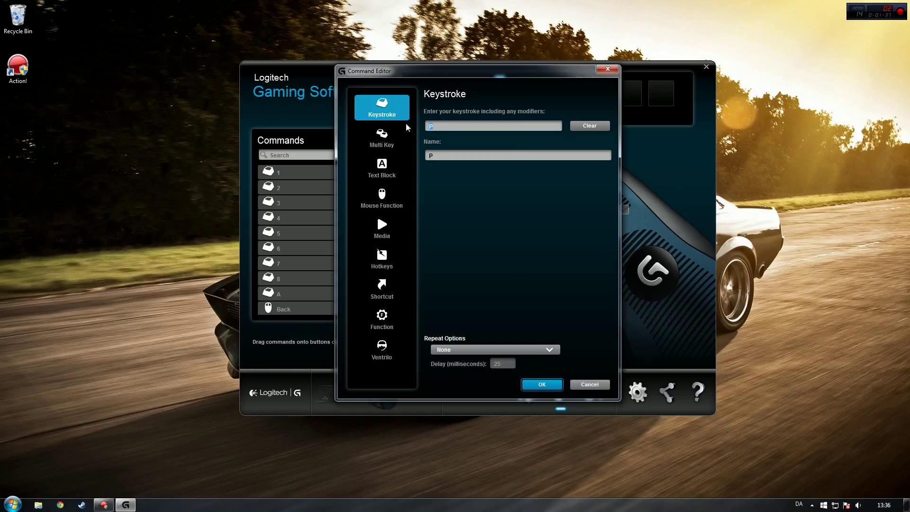
mouse_move(541, 383)
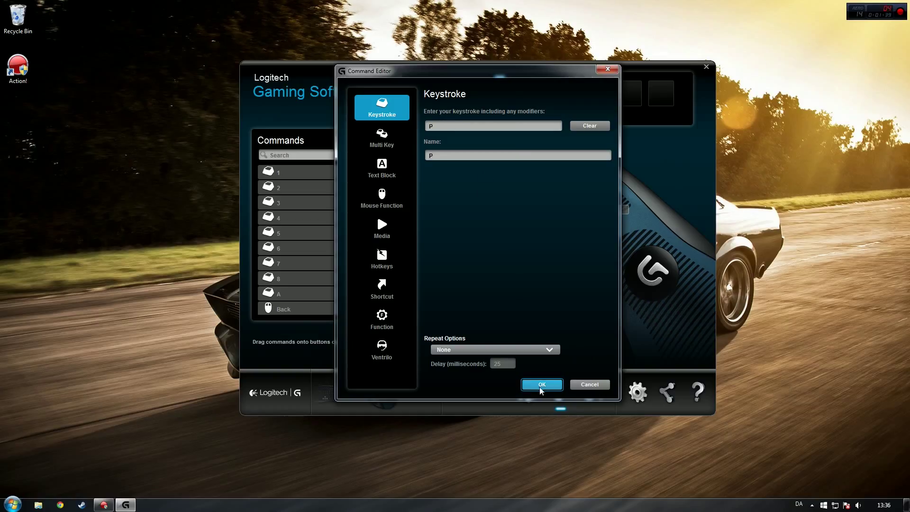
click(540, 384)
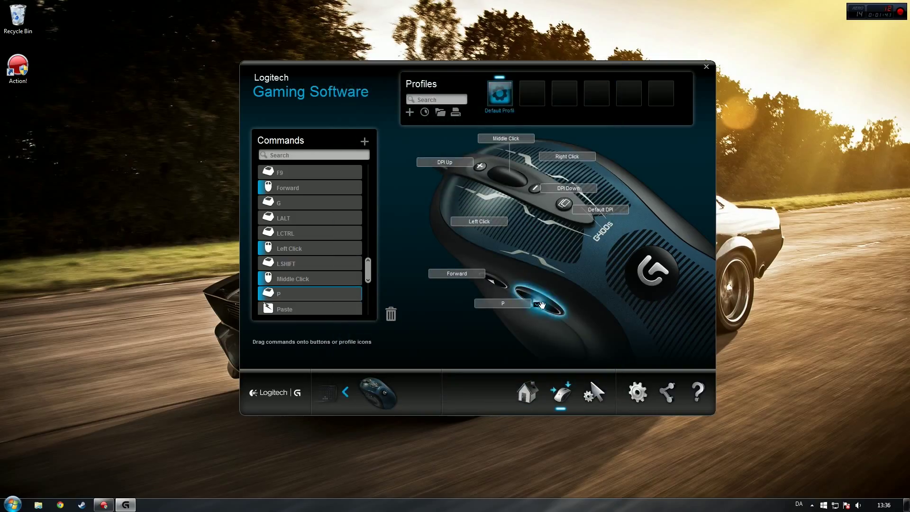
- Create a new Sticky Note and fill it with P characters using the remapped thumb button
click(12, 504)
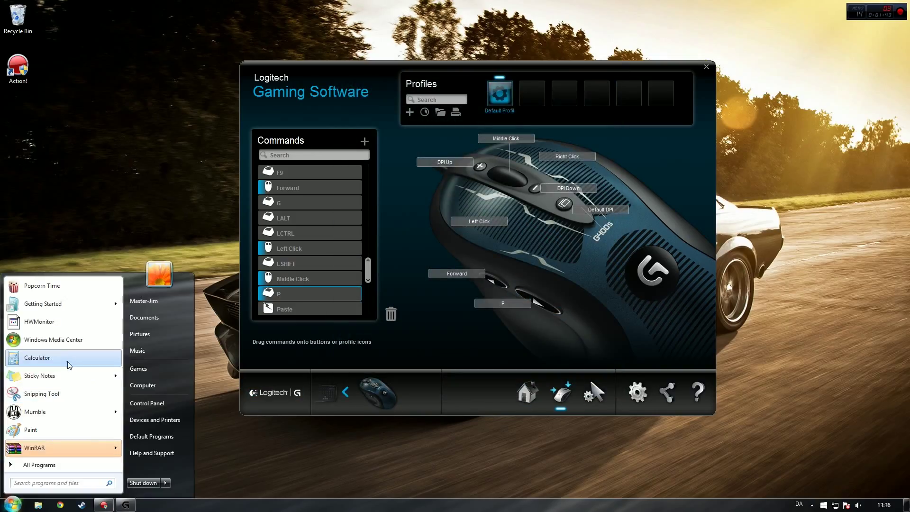
click(41, 375)
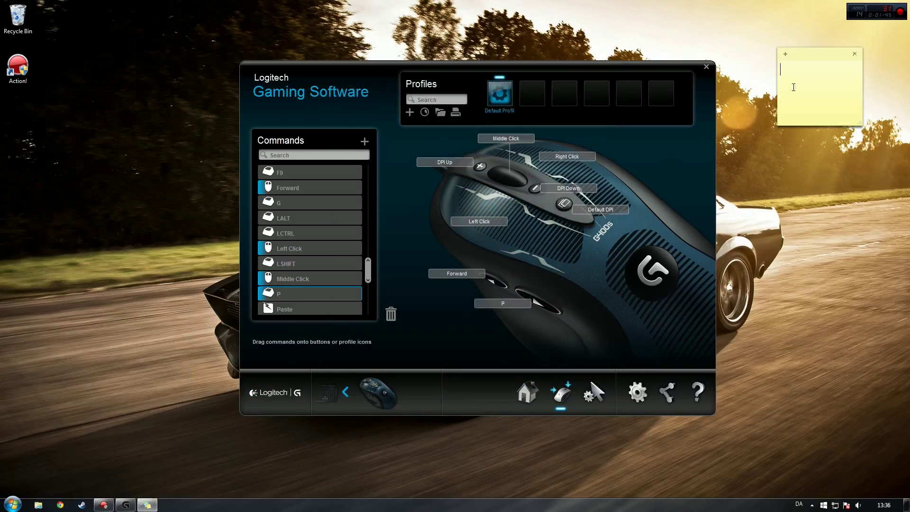
text(ppppp)
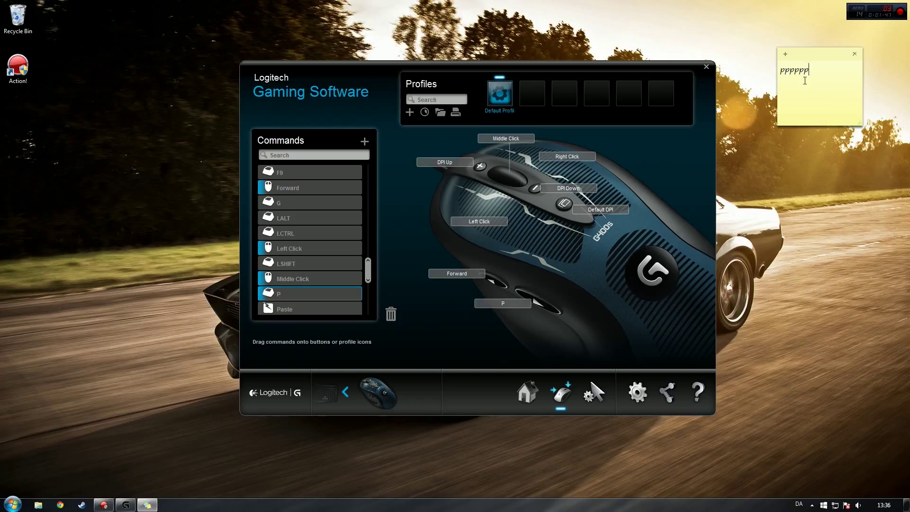
text(ppppppppp)
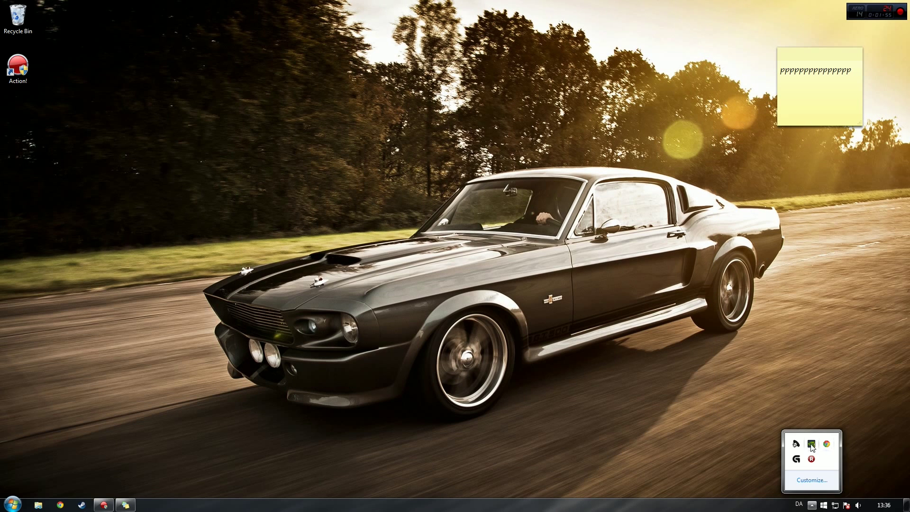
- Set ShadowPlay audio capture to In-game & microphone, then go to ShadowPlay preferences
click(812, 442)
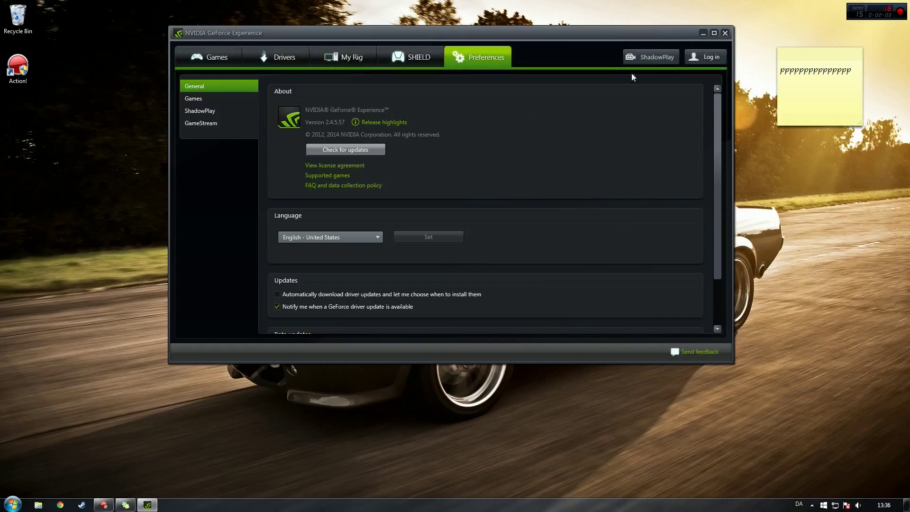
click(652, 56)
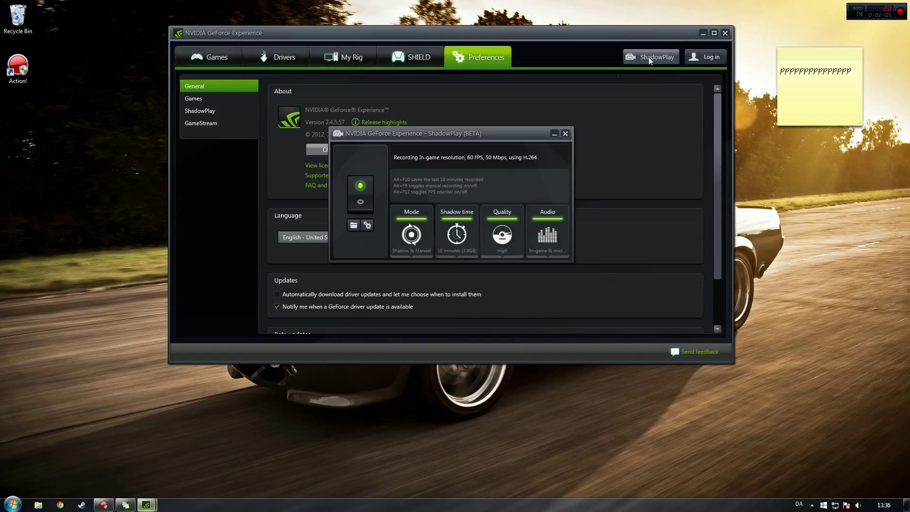
click(546, 232)
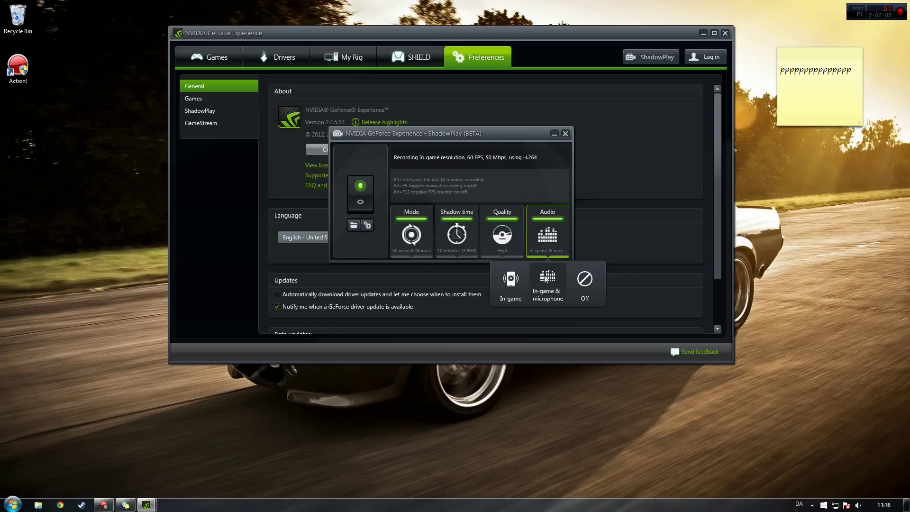
click(546, 227)
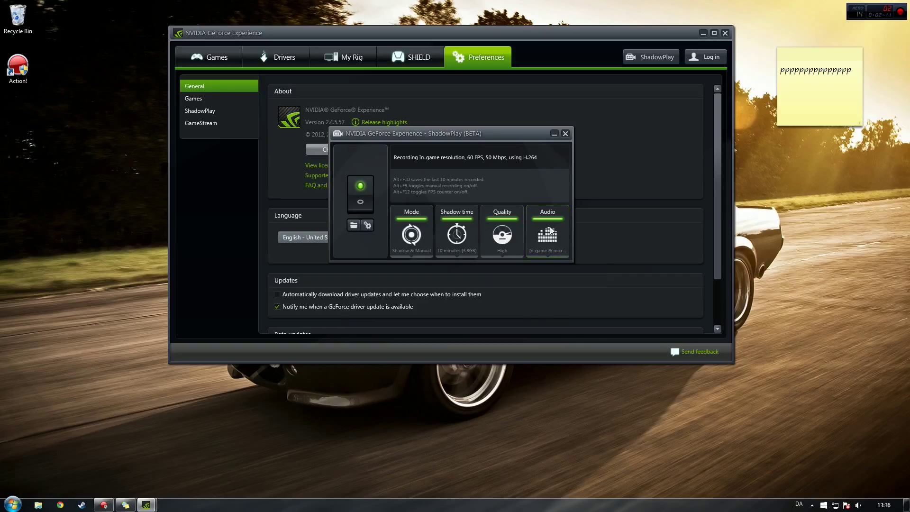
click(200, 111)
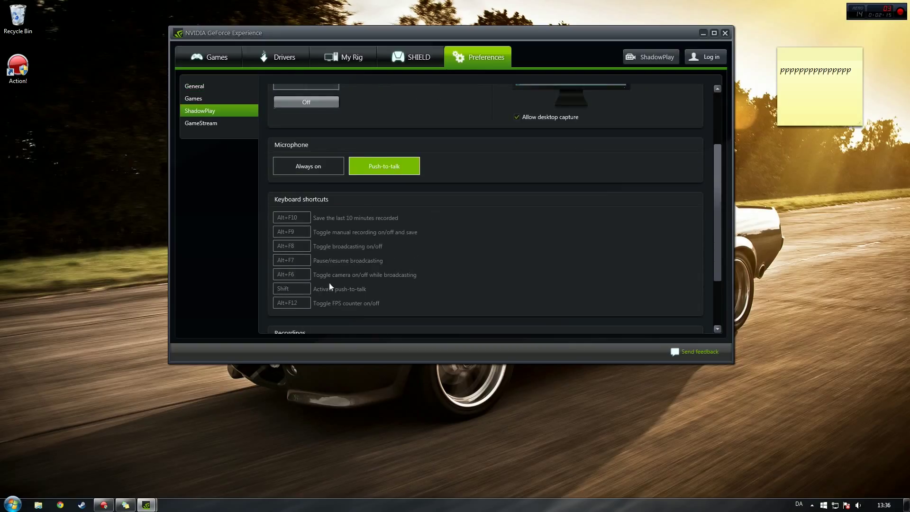
- Set the Activate push-to-talk shortcut to P using the mouse thumb button
click(291, 288)
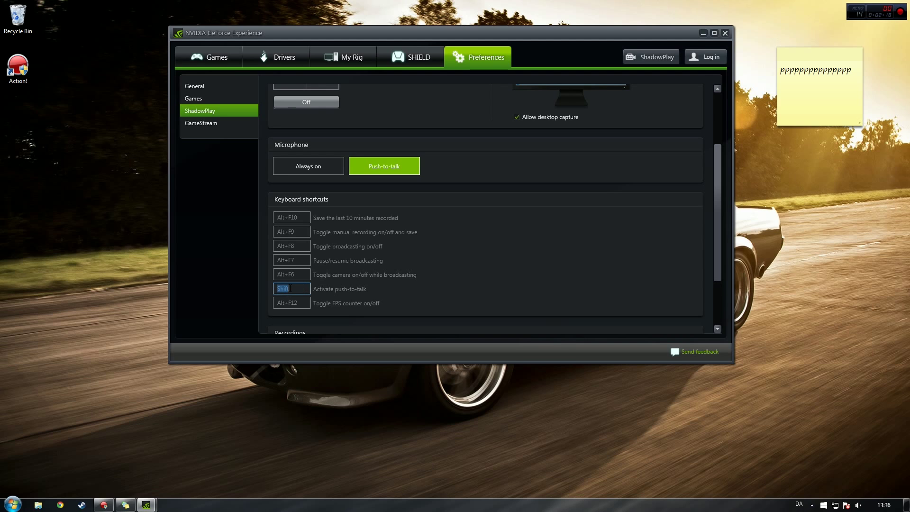
text(P)
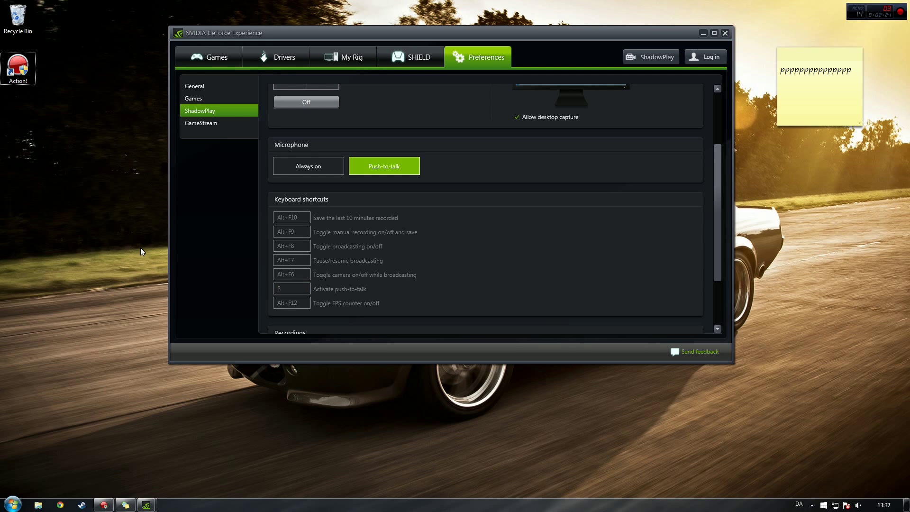
mouse_move(128, 104)
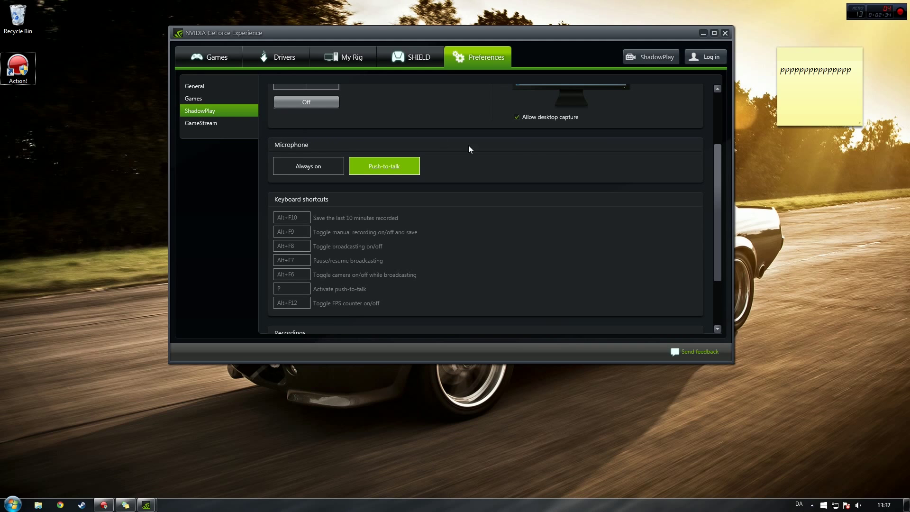
scroll(up, 3)
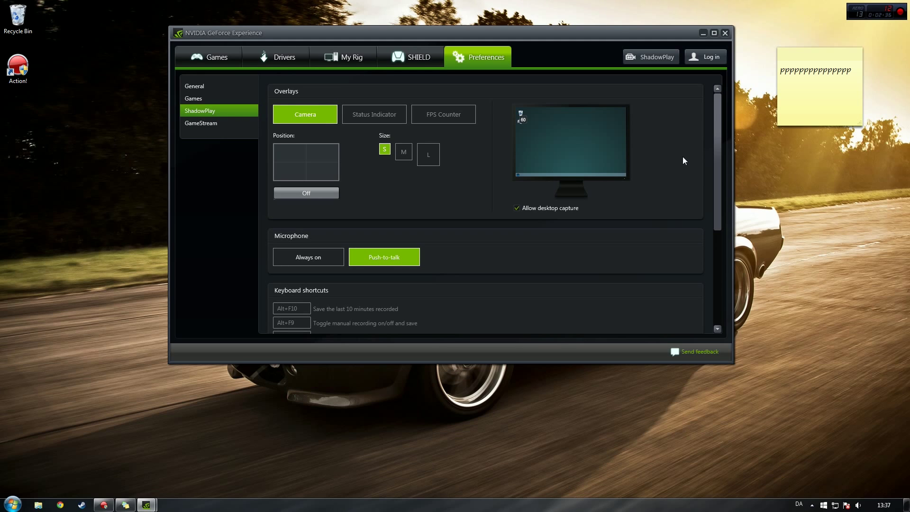
mouse_move(656, 155)
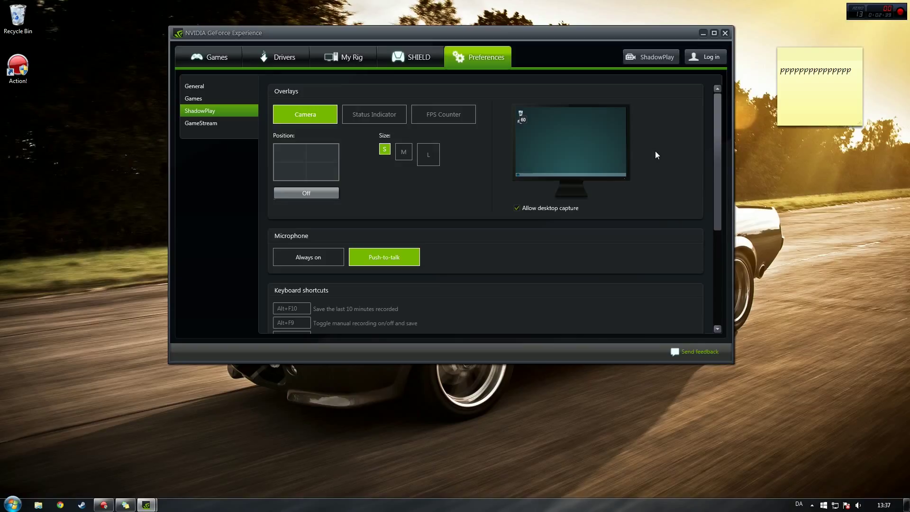